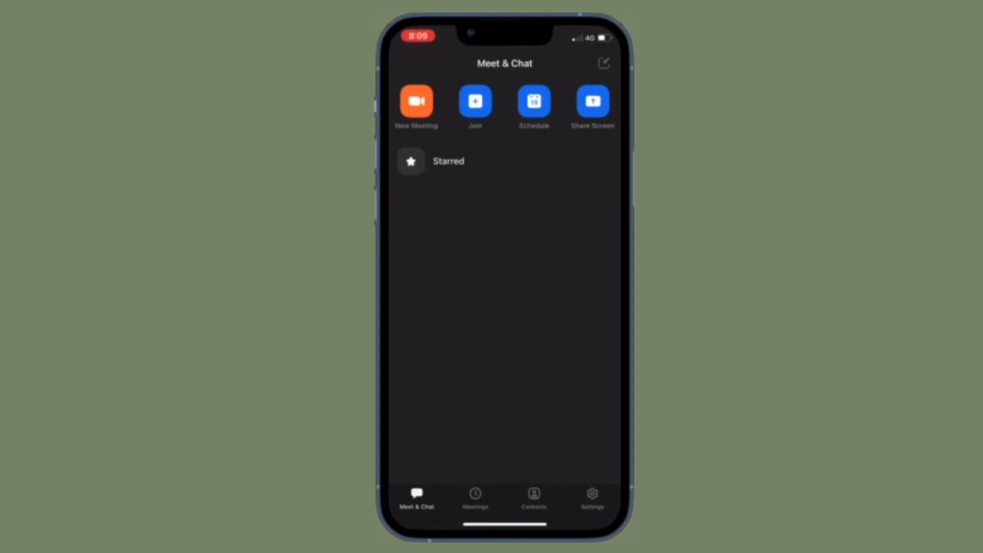
- Tap Share Screen on the Meet & Chat screen to share to a Zoom Room
left_click(416, 101)
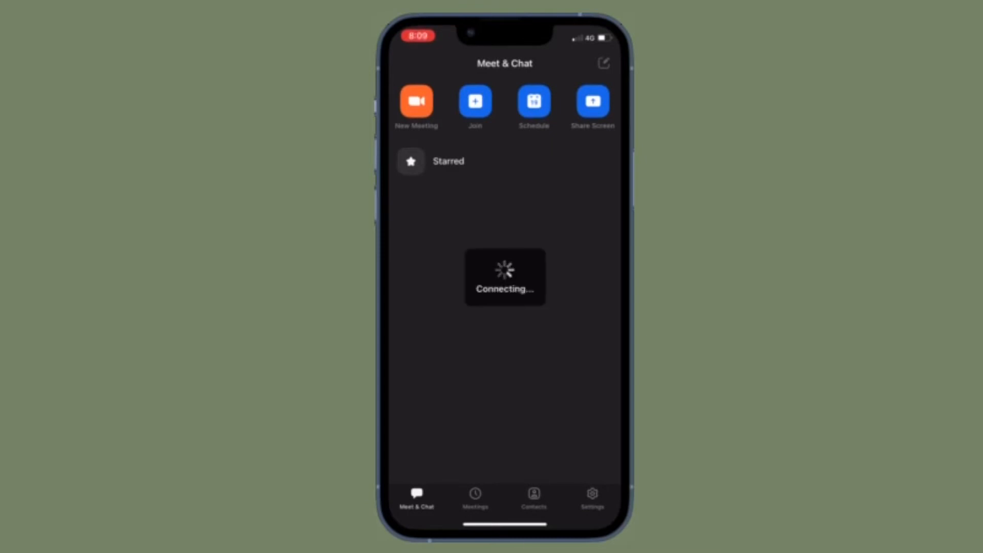
left_click(591, 101)
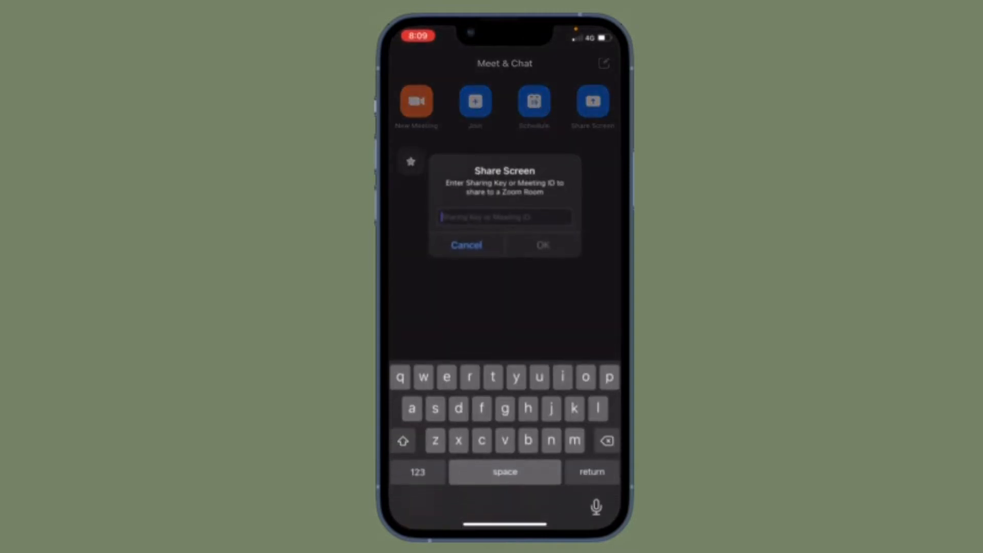
left_click(417, 472)
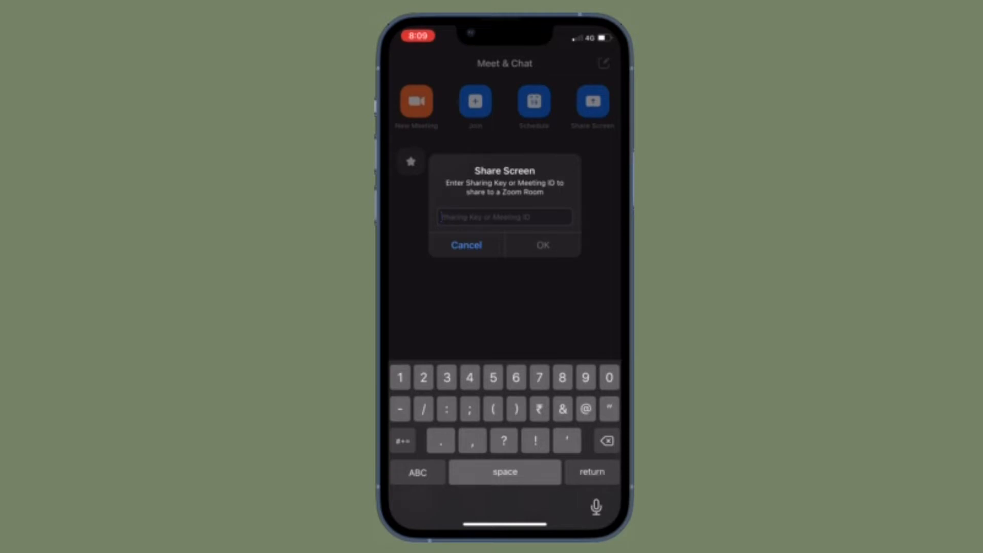
type("124")
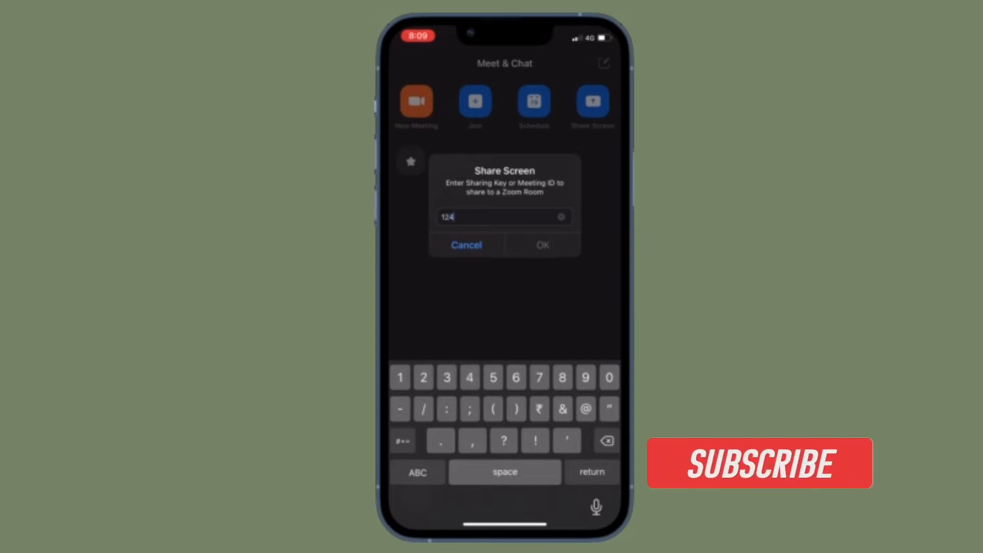
type("579")
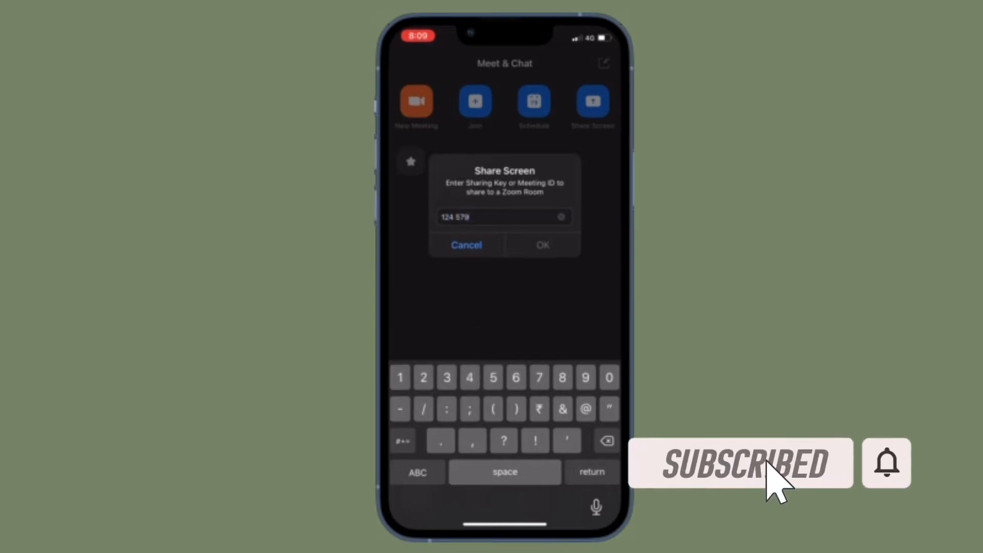
type("567")
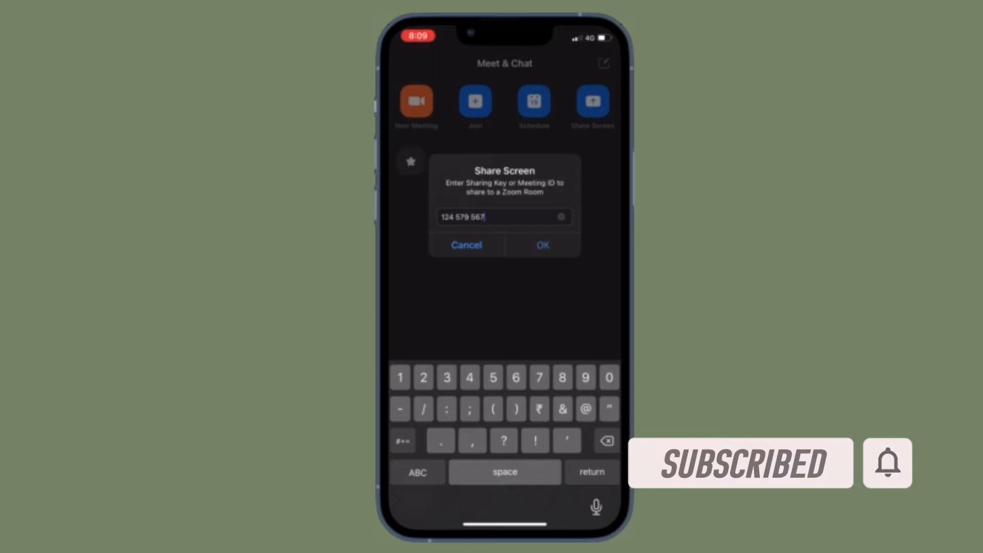
left_click(542, 246)
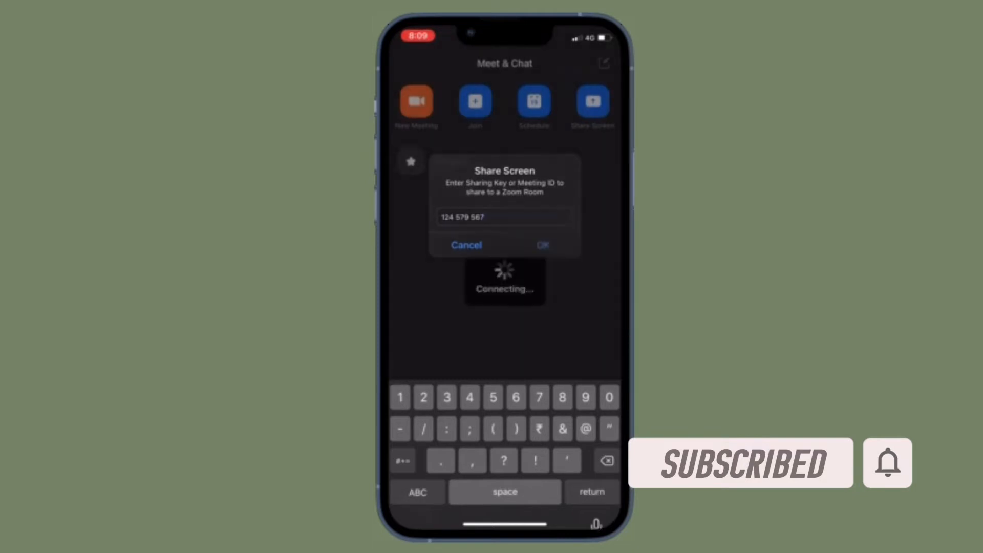